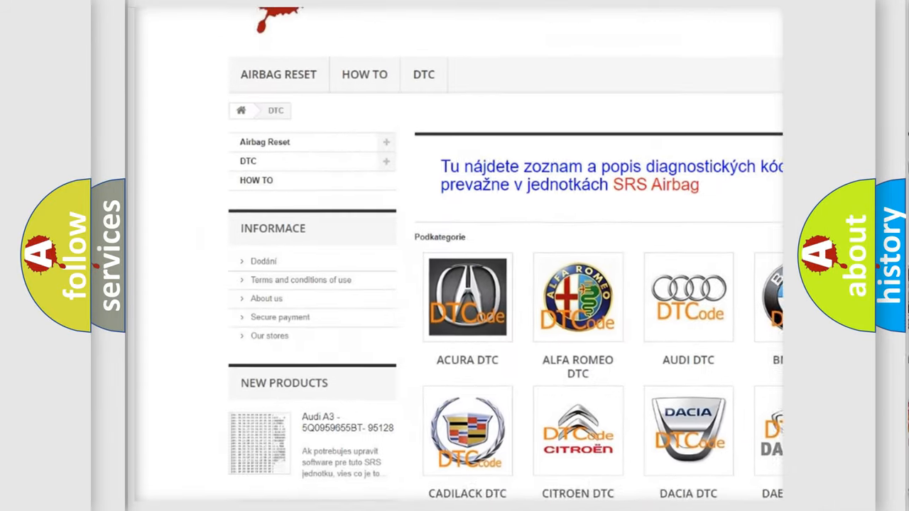
pyautogui.scroll(-3)
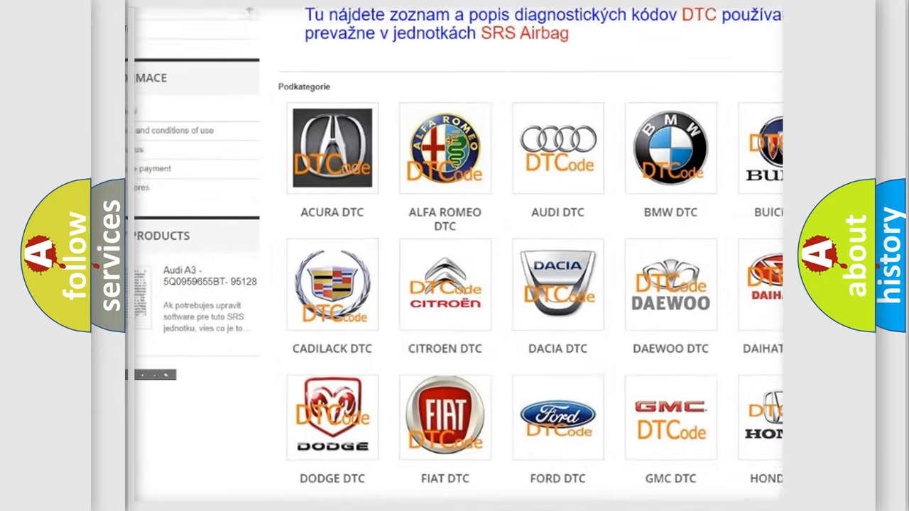
pyautogui.scroll(-3)
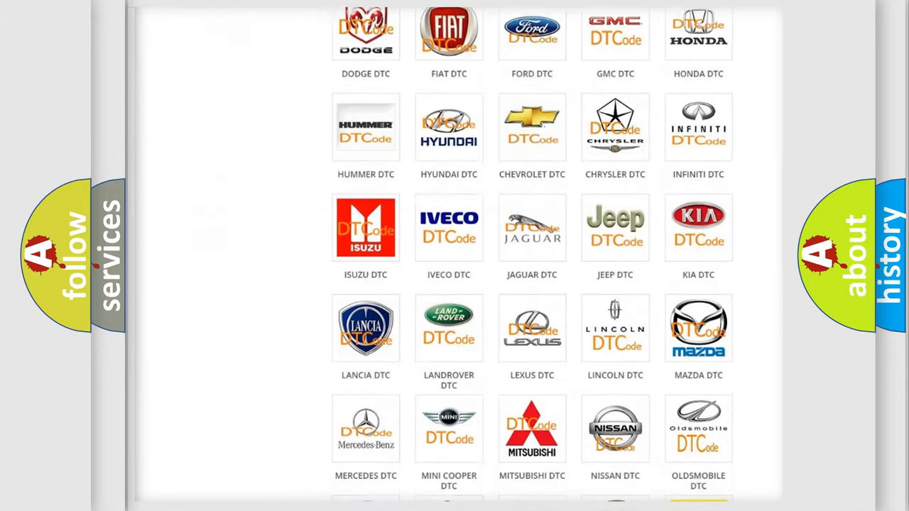
pyautogui.scroll(-3)
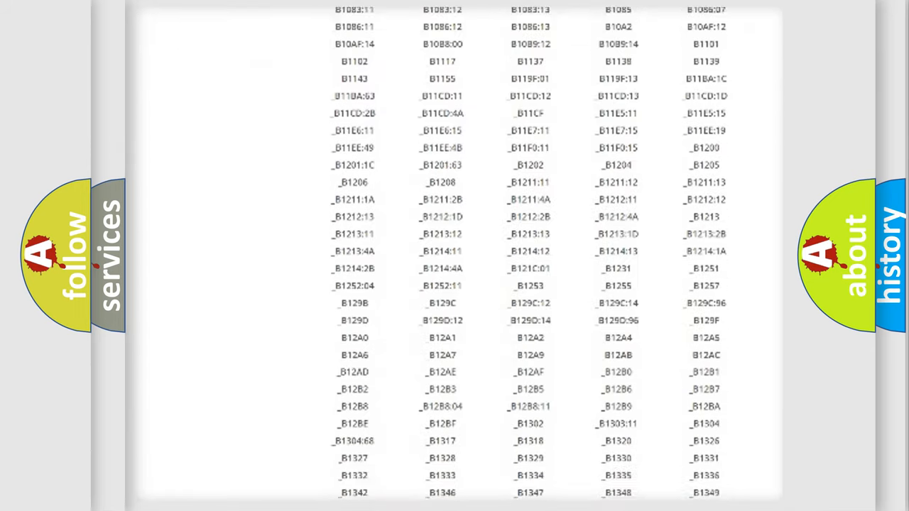
pyautogui.scroll(-3)
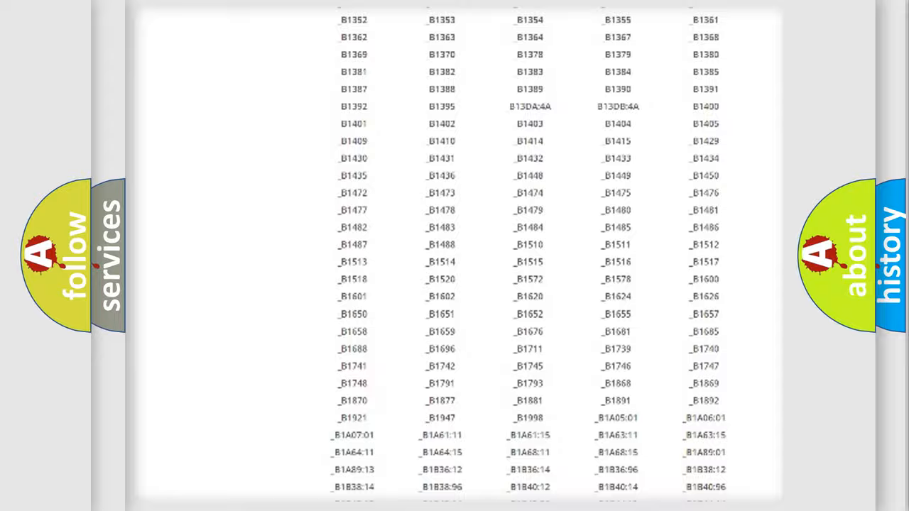